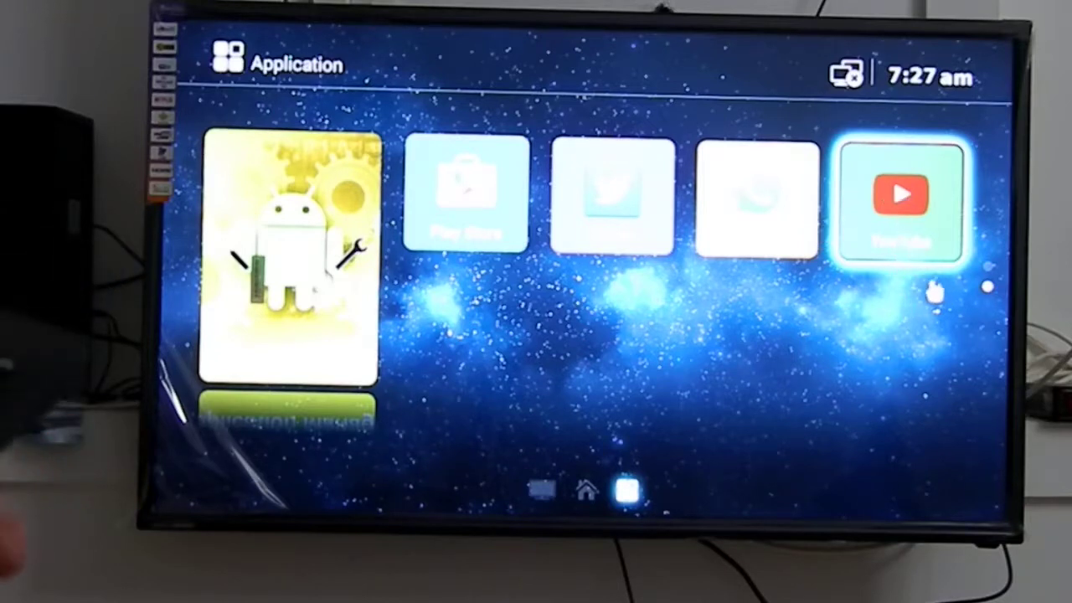
mouse_move(934, 291)
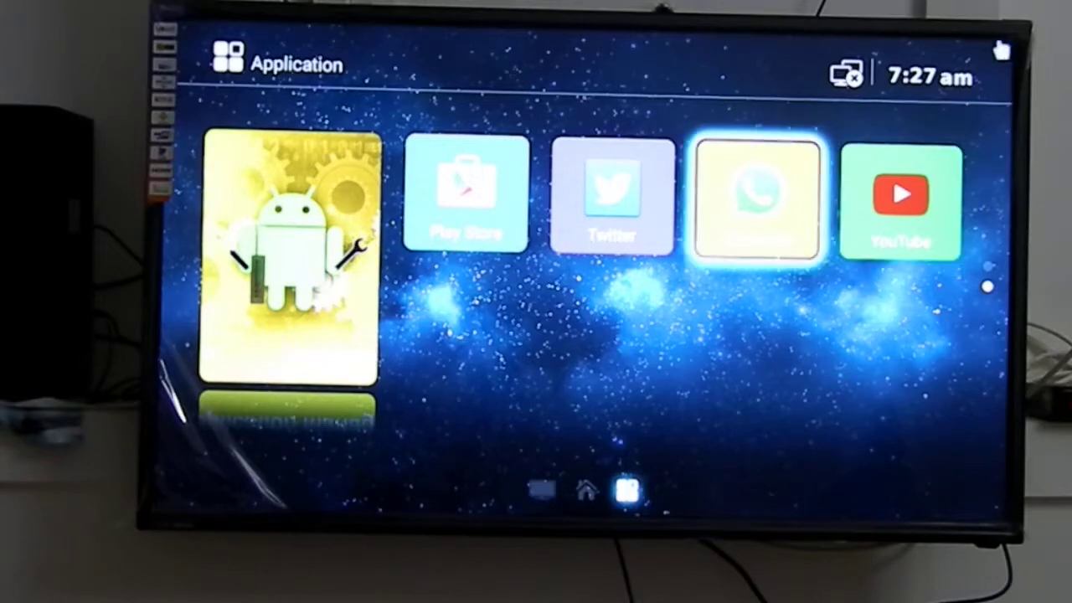
Return to the Home page showing HDMI1, Browser, Media Center and Application Mall tiles
left_click(586, 490)
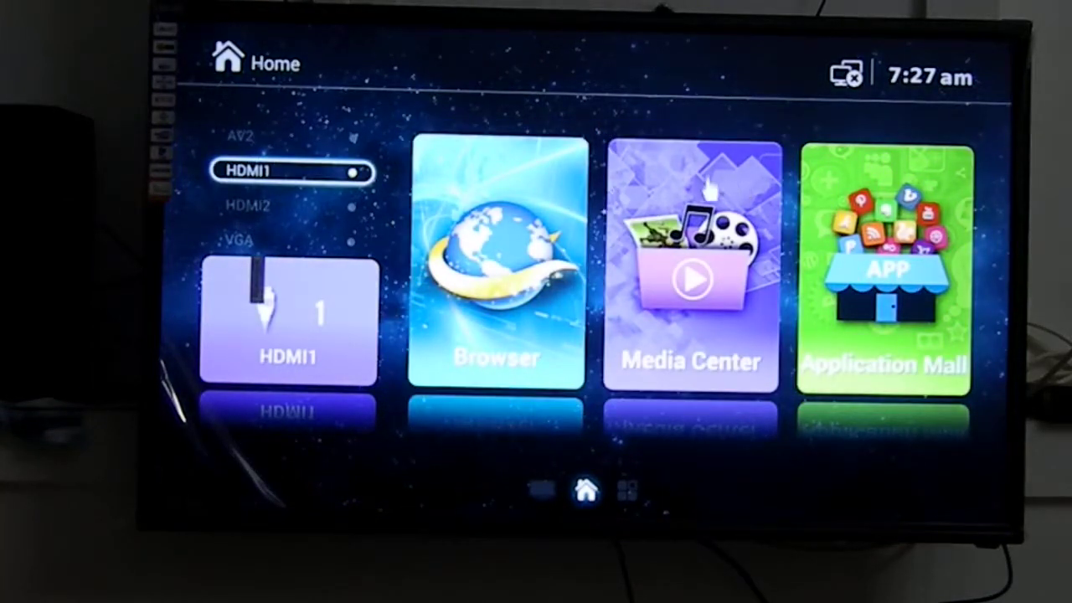
mouse_move(971, 87)
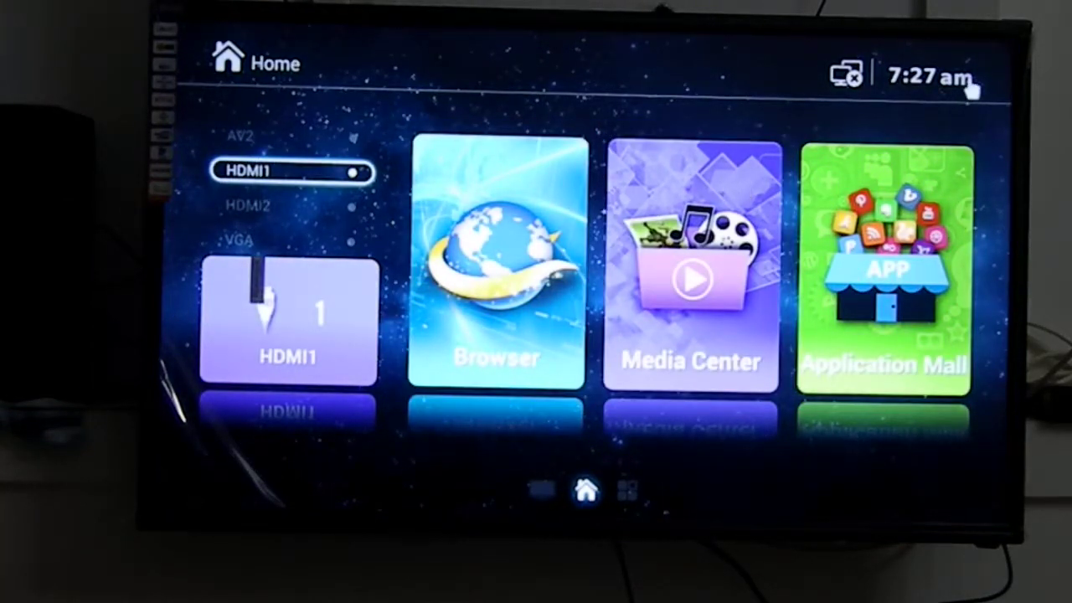
mouse_move(905, 288)
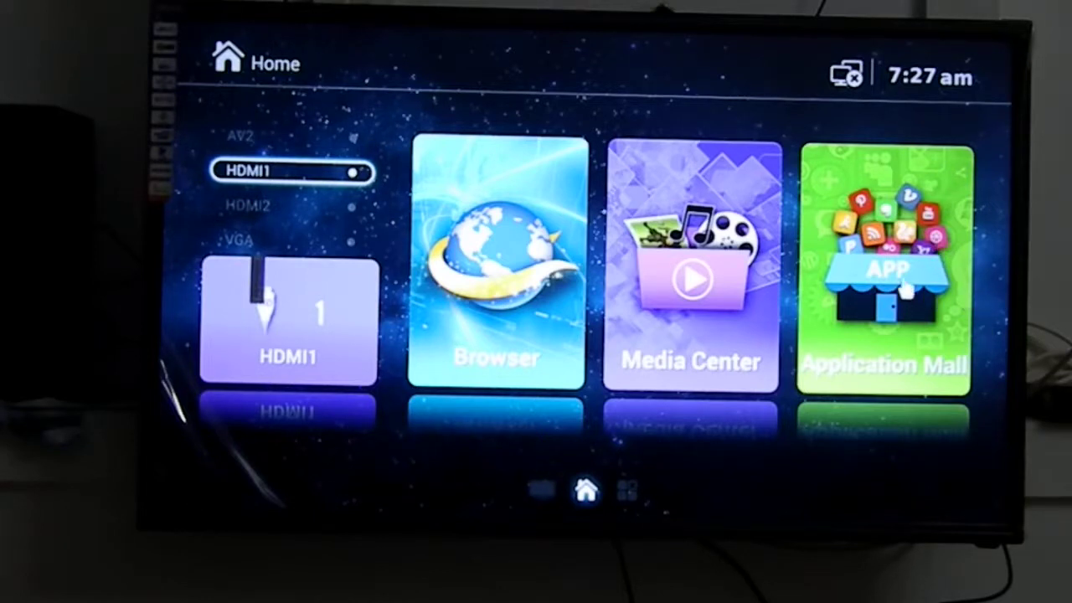